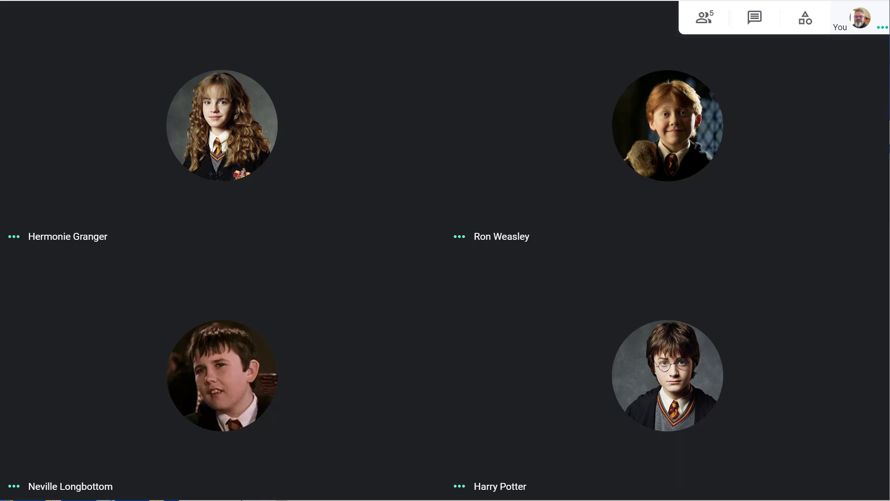
mouse_move(674, 461)
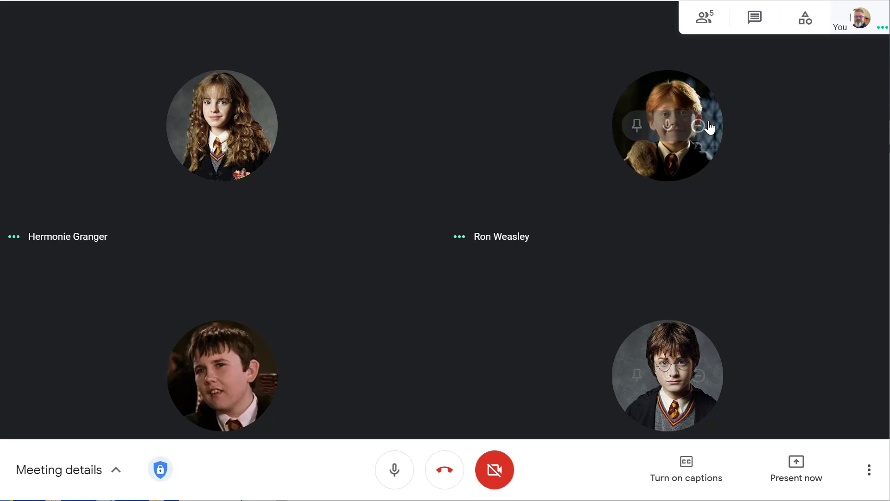
mouse_move(805, 17)
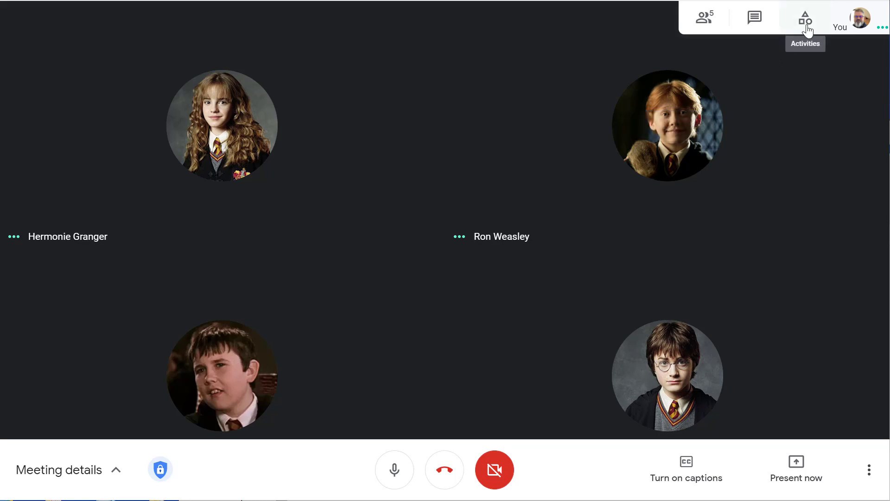
Step: Start breakout room setup from Activities and set the number of rooms to 2
click(805, 17)
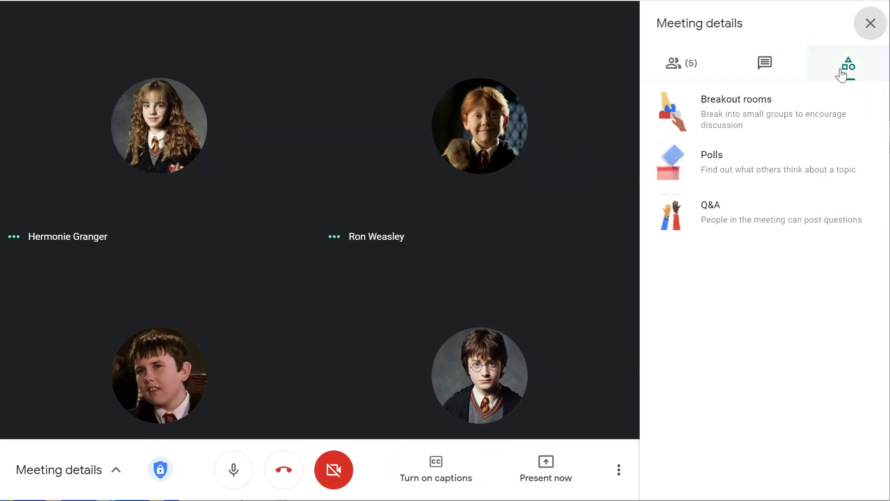
click(736, 111)
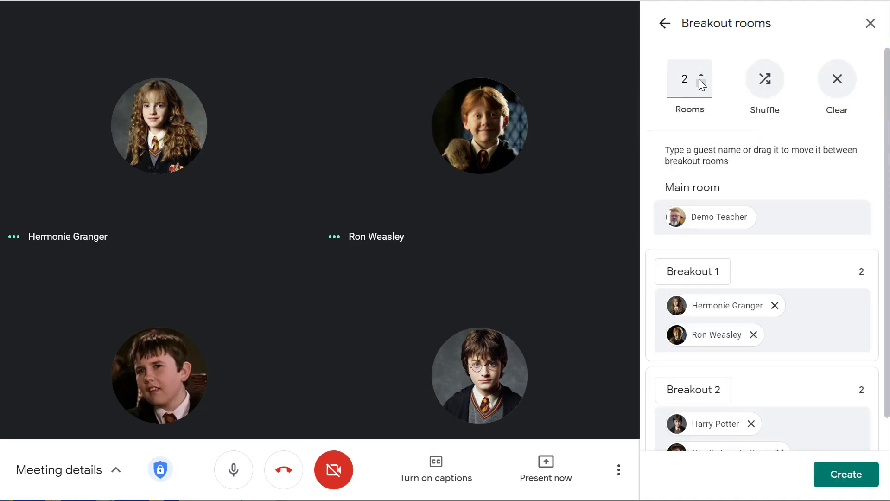
click(684, 78)
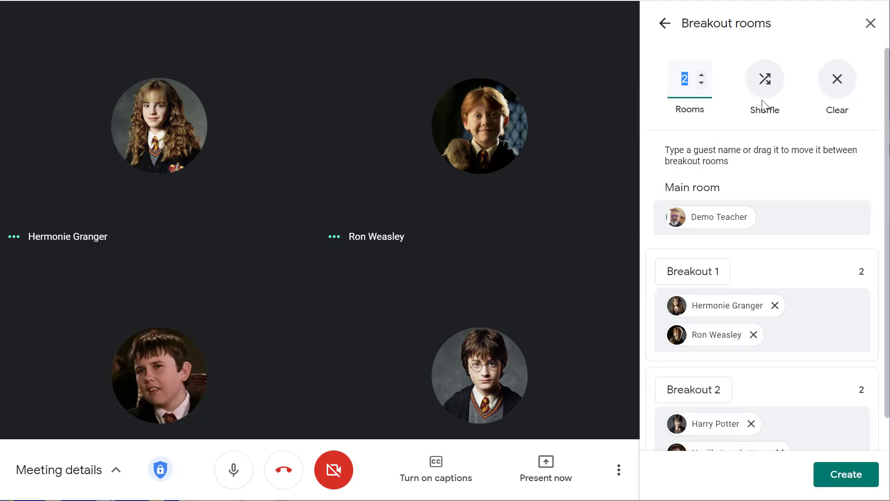
text(100)
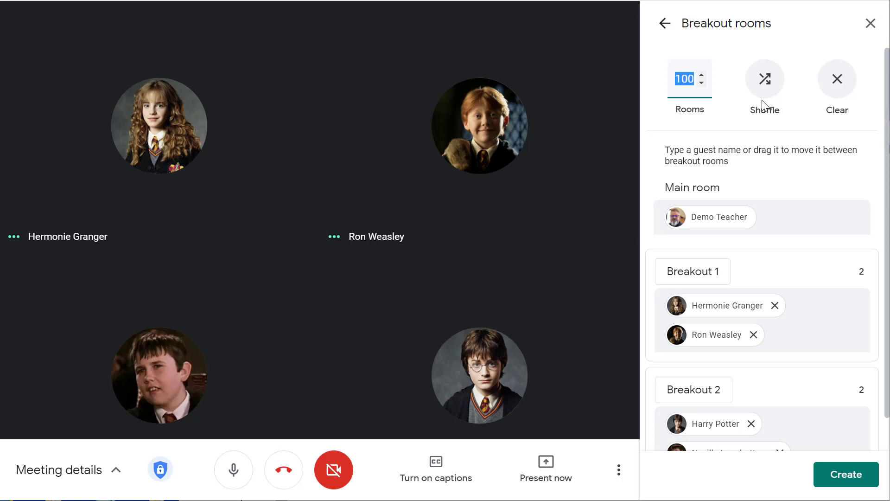
text(2)
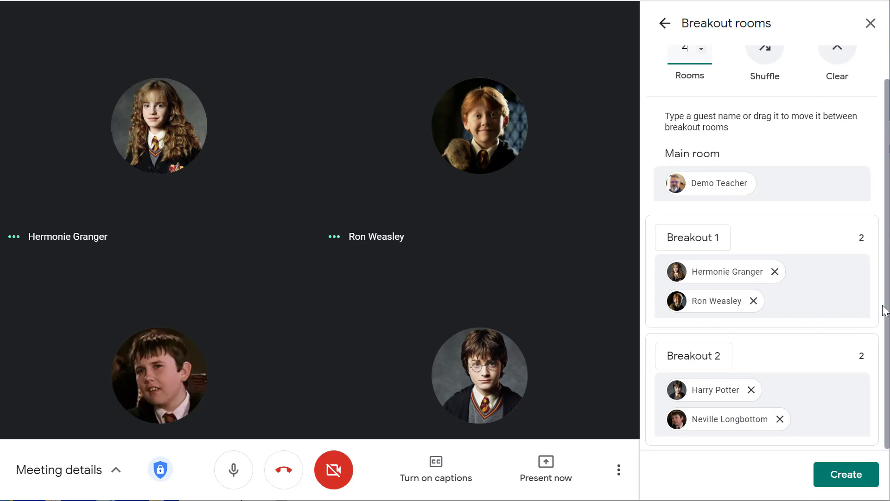
click(702, 82)
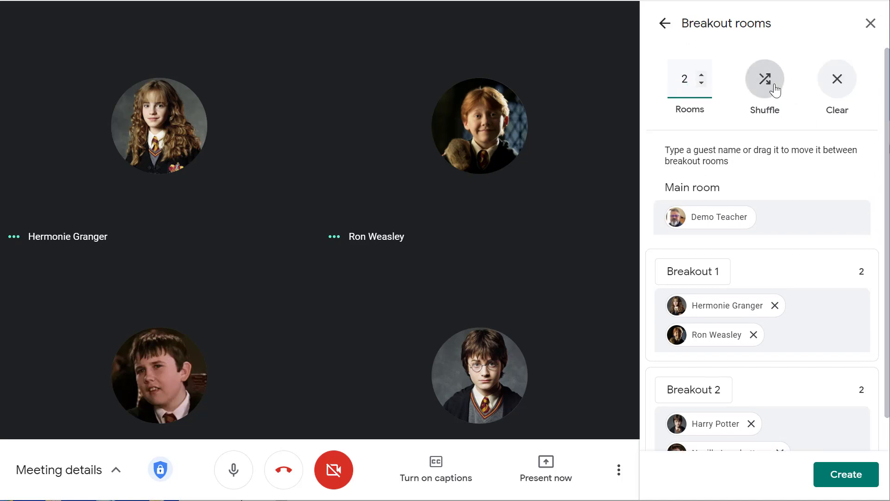
Step: Shuffle participants, then move Hermione Granger into Breakout 2 so each room has two students
click(764, 78)
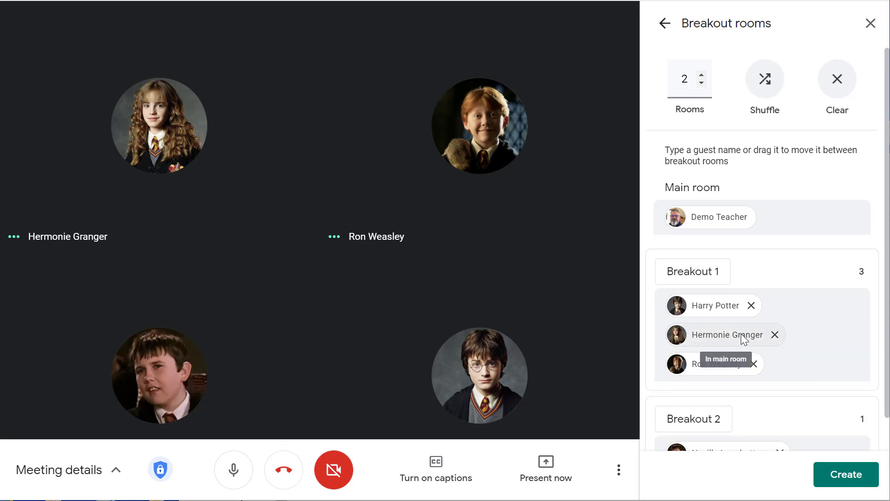
drag(704, 363, 704, 419)
text(Room)
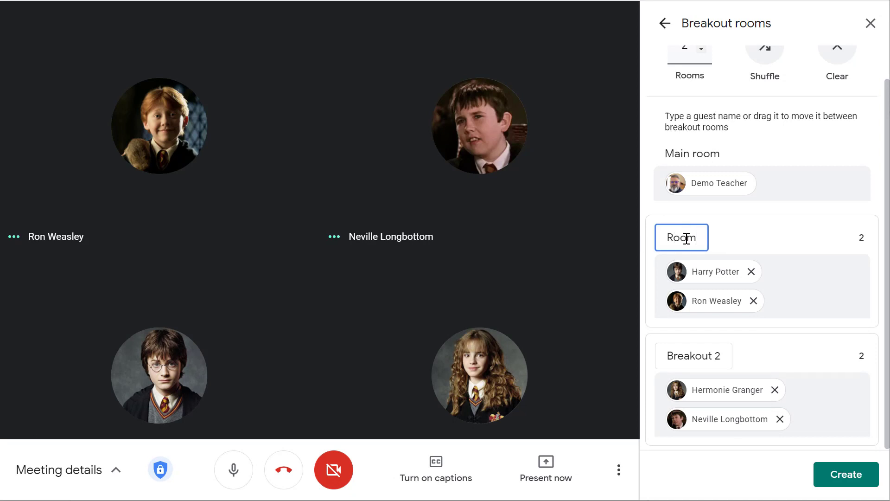
click(694, 355)
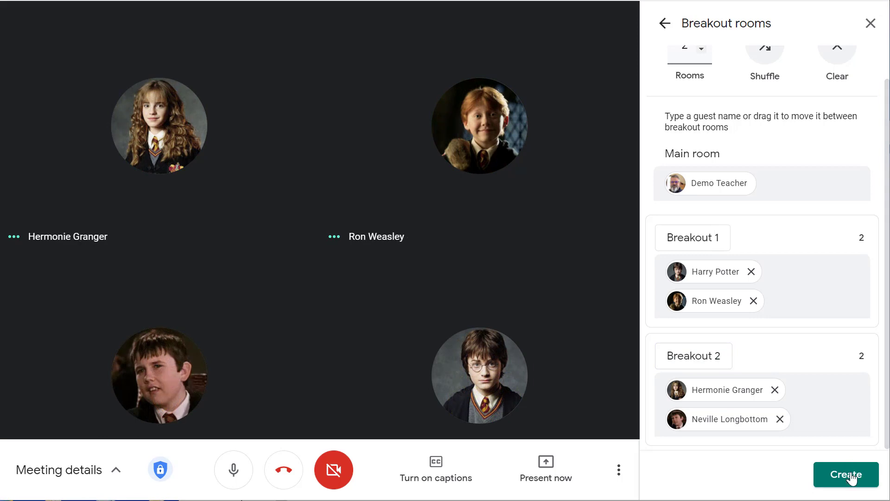
Step: Create the two breakout rooms so students are sent to their assigned rooms
click(846, 474)
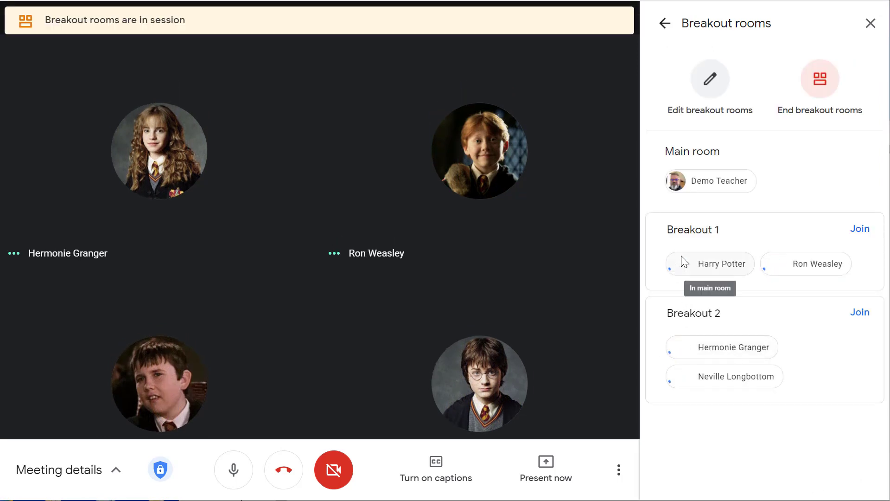
mouse_move(735, 375)
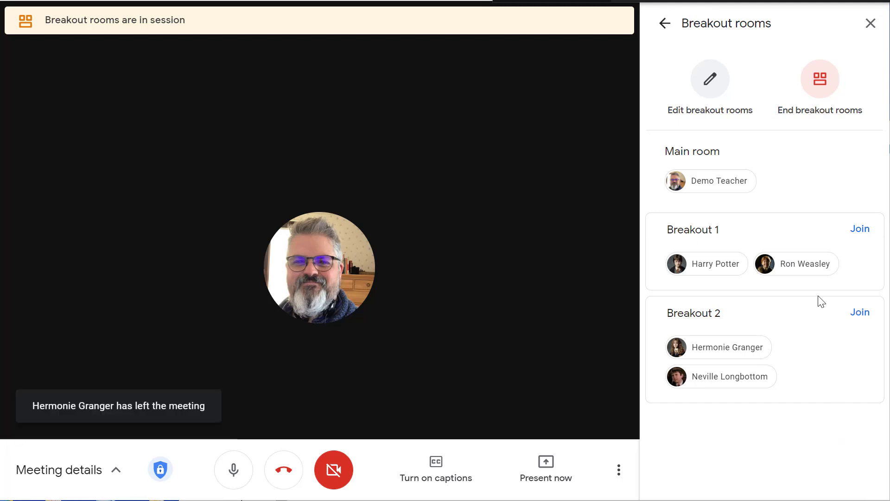
mouse_move(710, 92)
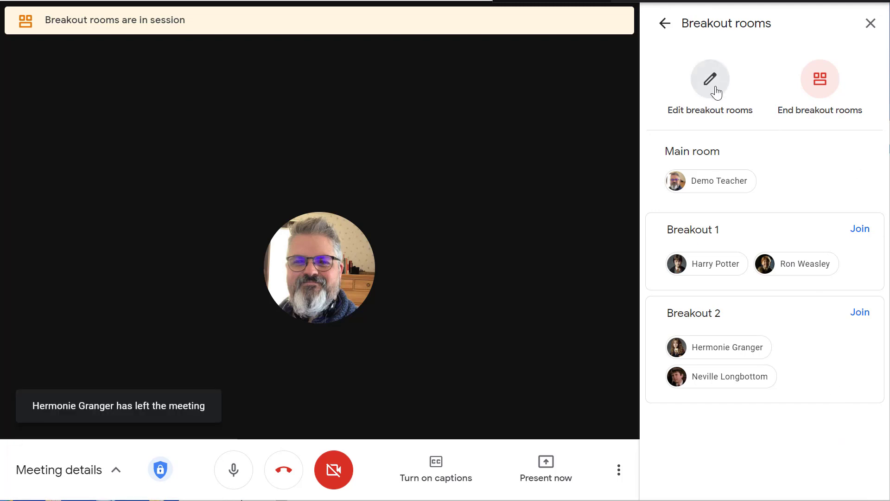
Step: Edit the live rooms to swap Ron Weasley and Hermione Granger, save, and handle the join prompt
click(709, 79)
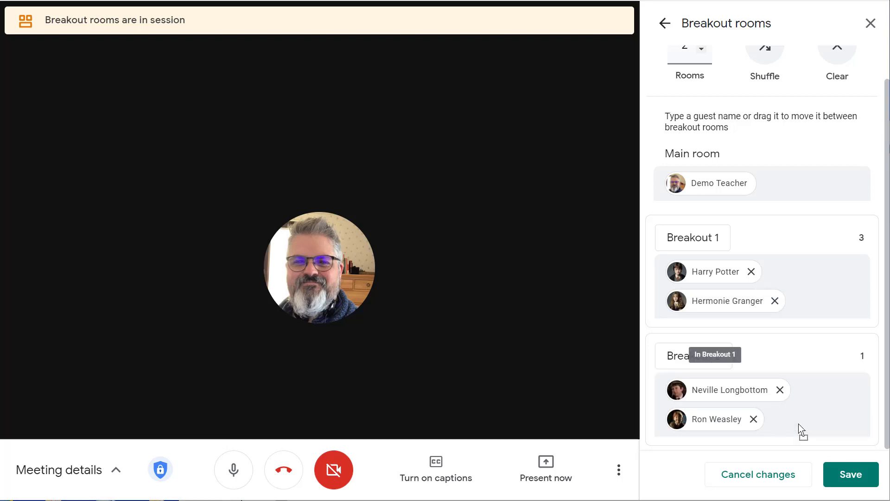
click(850, 474)
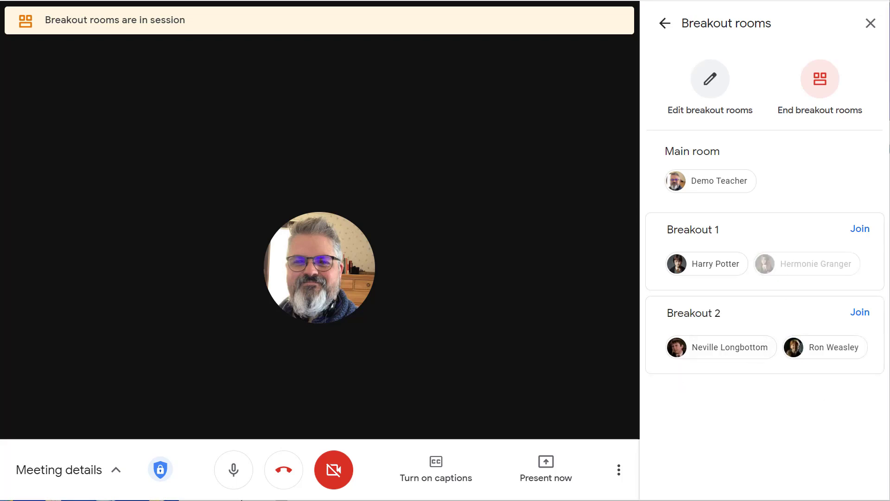
click(859, 229)
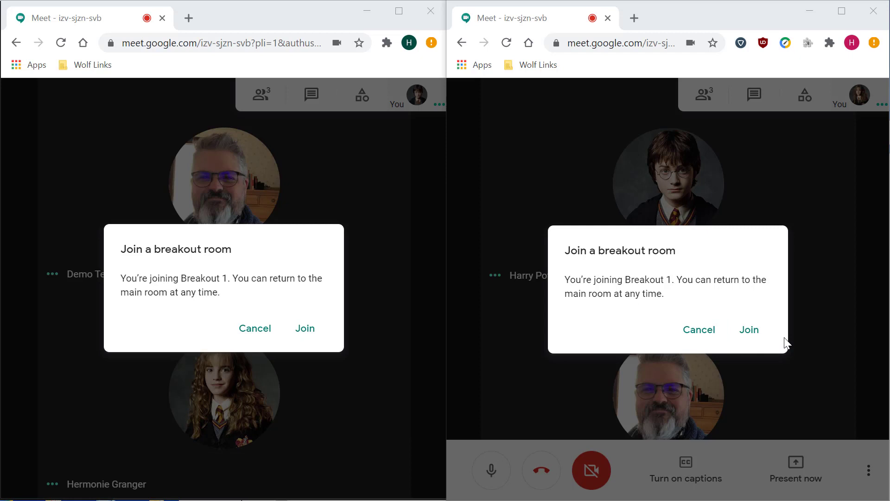
mouse_move(749, 330)
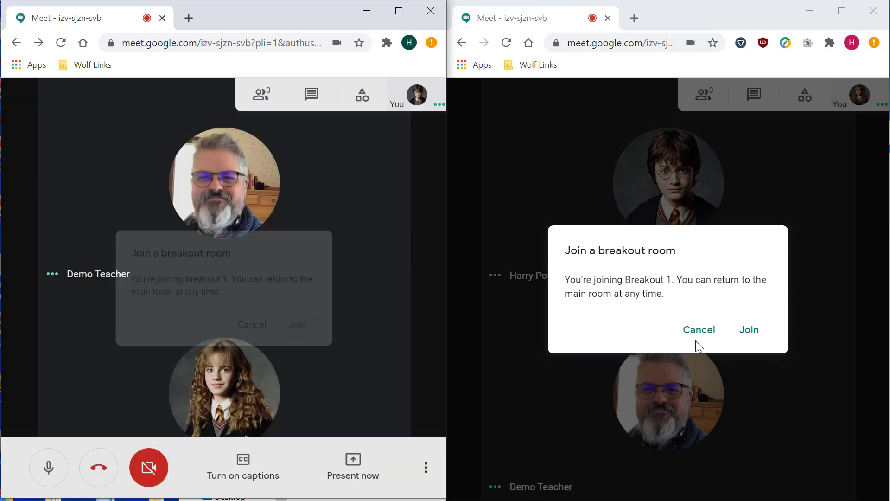
Step: Join Breakout 1 as a student, close chat, return to the main room, then rejoin a breakout room
click(748, 330)
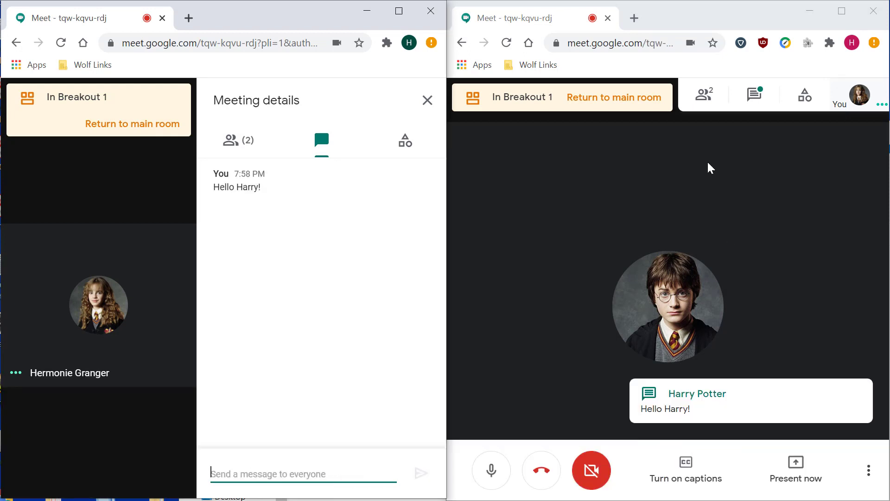
click(426, 101)
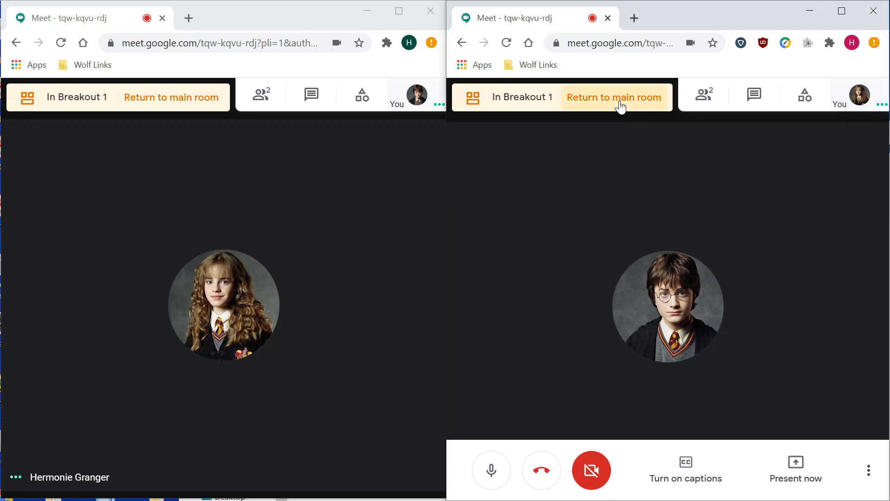
click(613, 98)
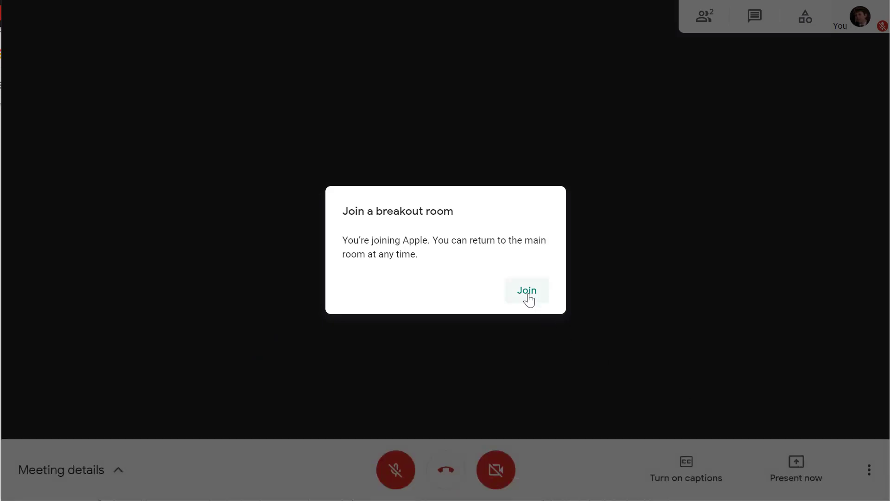
click(525, 290)
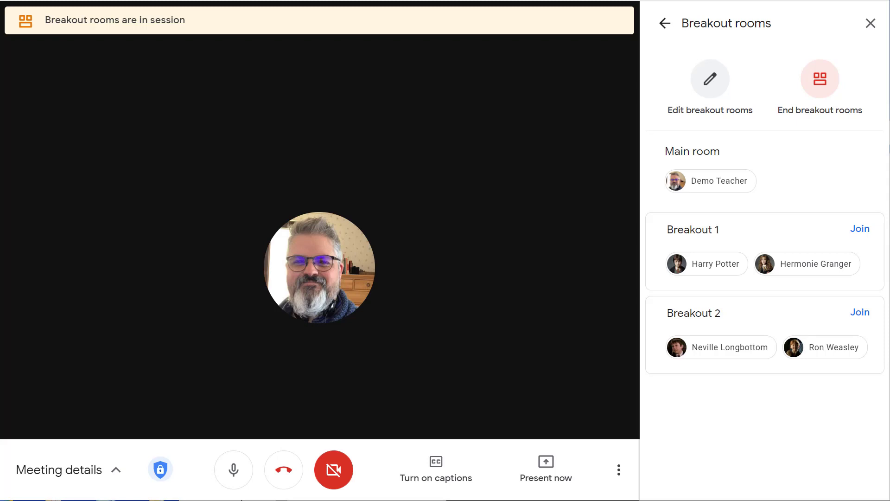
mouse_move(860, 229)
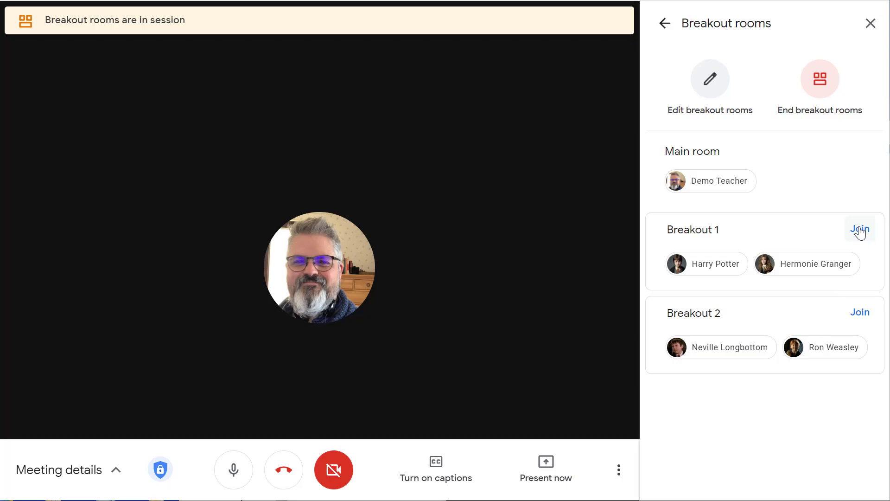
click(859, 229)
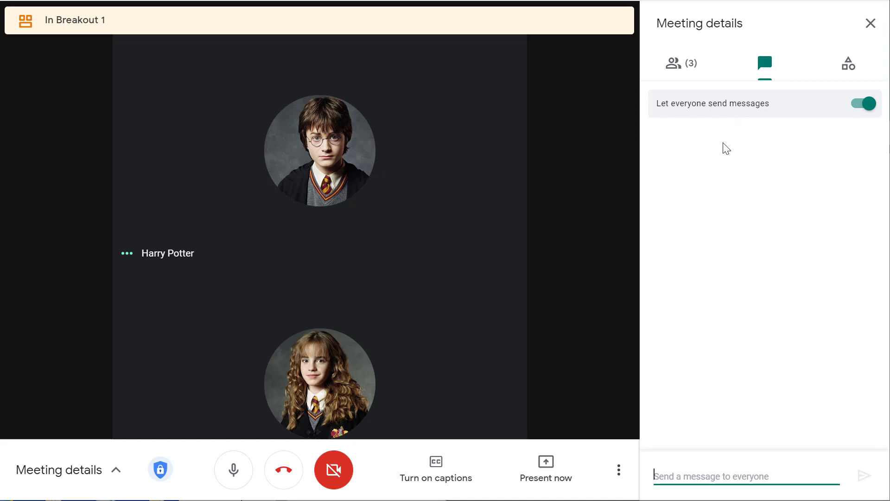
mouse_move(769, 154)
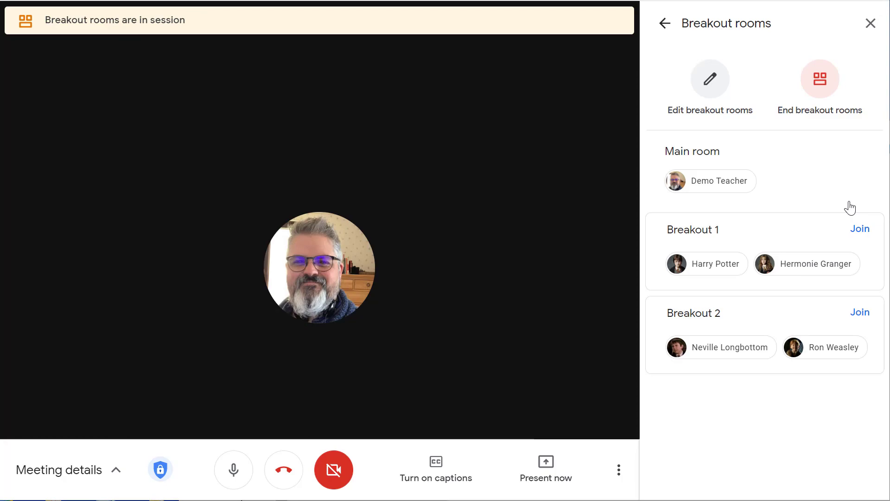
Step: End all breakout rooms and confirm, sending everyone back to the main room
click(819, 78)
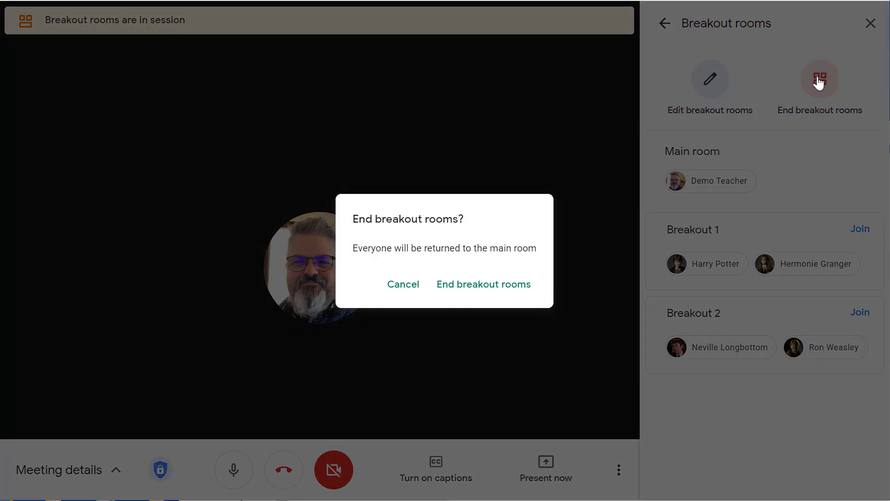
mouse_move(483, 284)
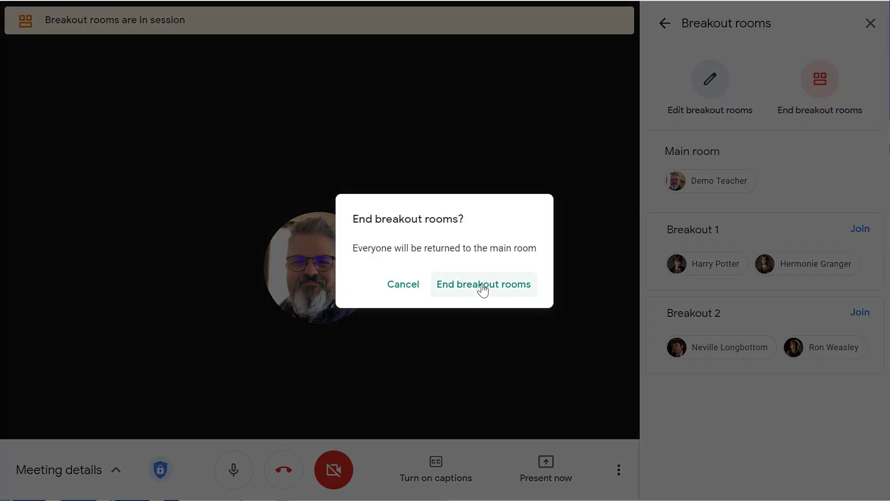
click(483, 284)
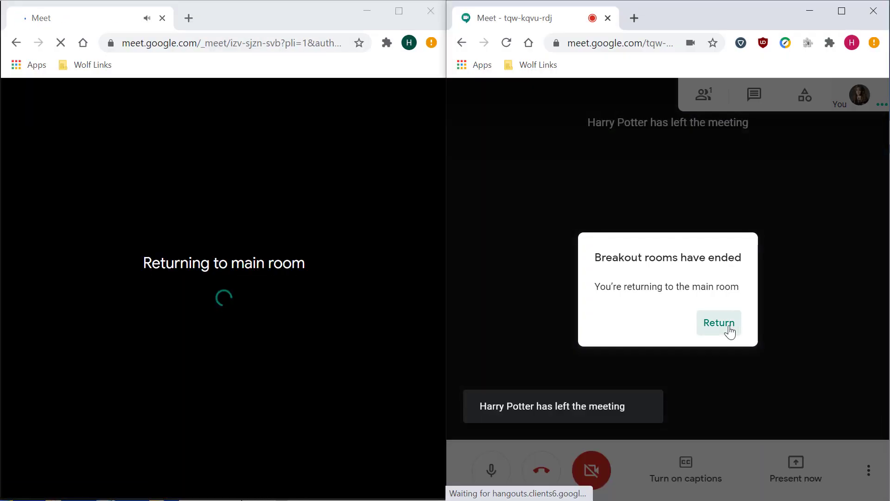
Step: Return to the main room after rooms ended and reopen the Activities panel
click(718, 323)
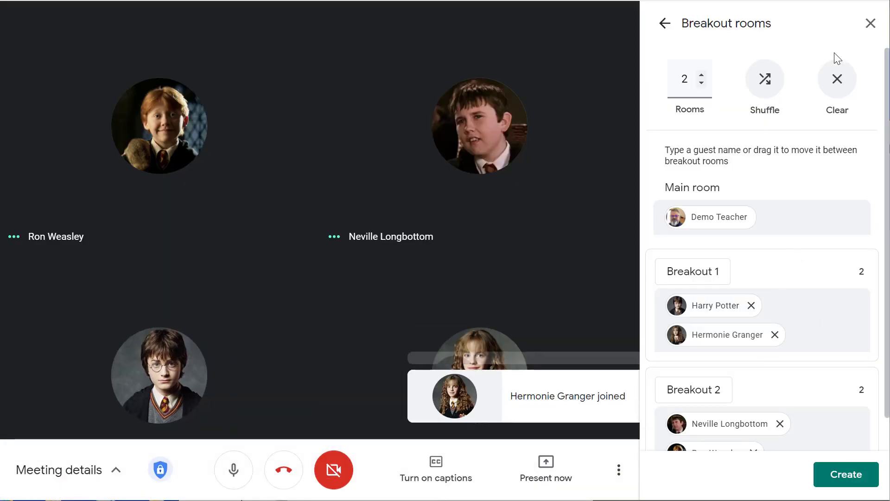
click(871, 23)
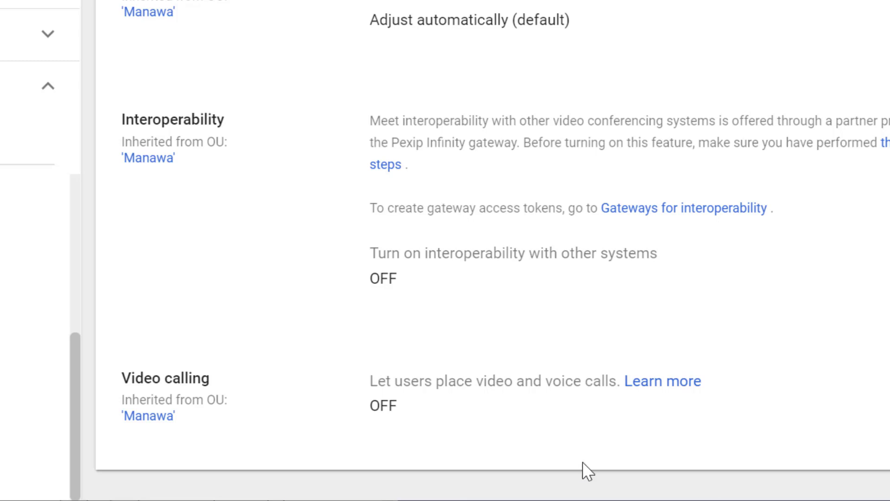
Step: Expand the Video calling setting showing the unchecked option to let users place calls
click(383, 406)
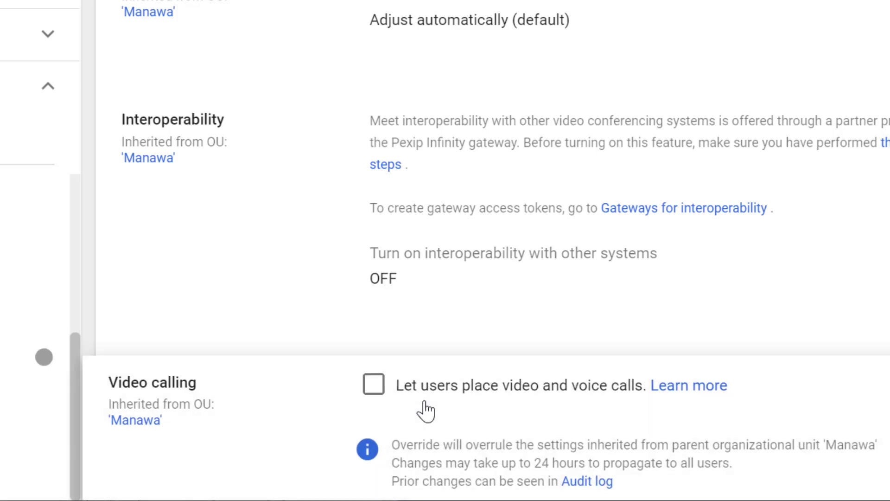
mouse_move(497, 404)
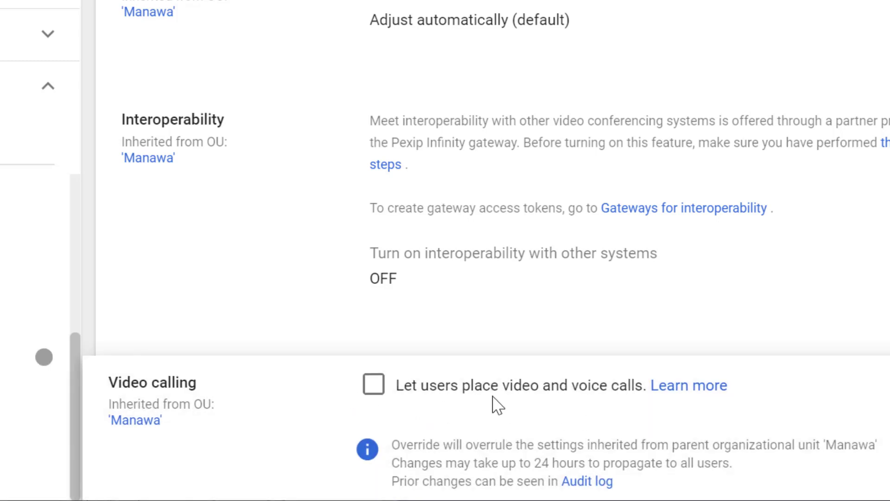